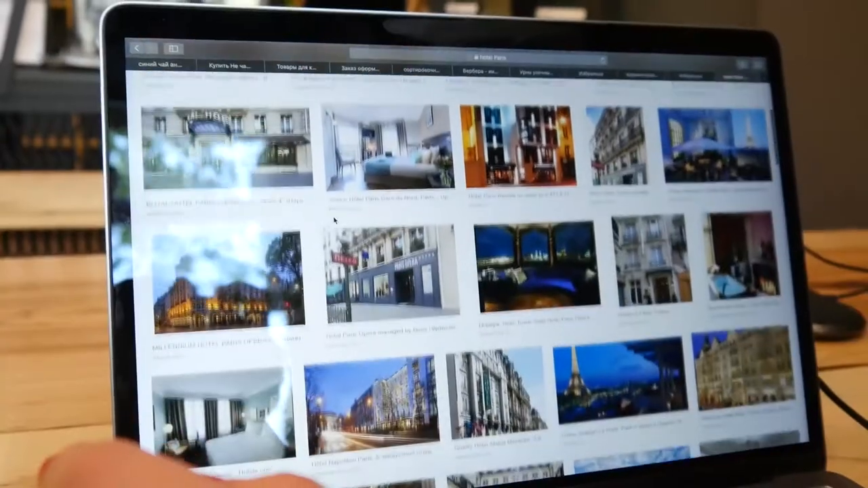
{"action": "scroll", "scroll_direction": "down", "scroll_amount": 3}
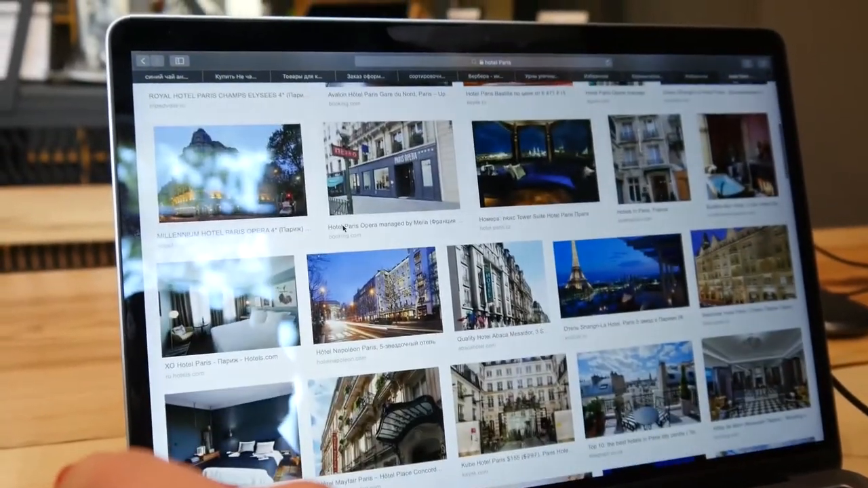
{"action": "scroll", "scroll_direction": "down", "scroll_amount": 3}
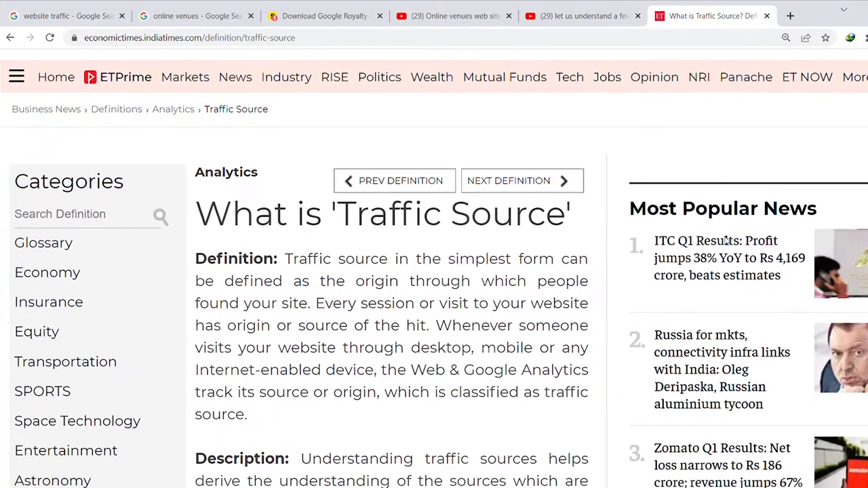
{"action": "scroll", "scroll_direction": "down", "scroll_amount": 3}
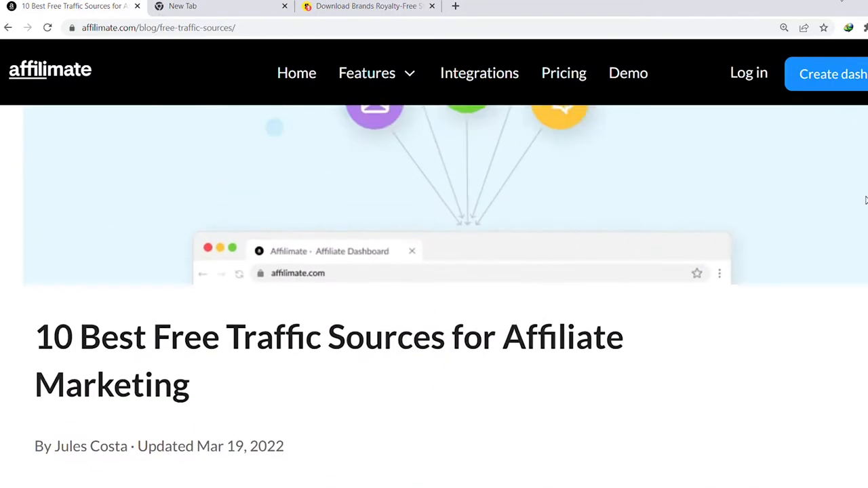
{"action": "scroll", "scroll_direction": "down", "scroll_amount": 3}
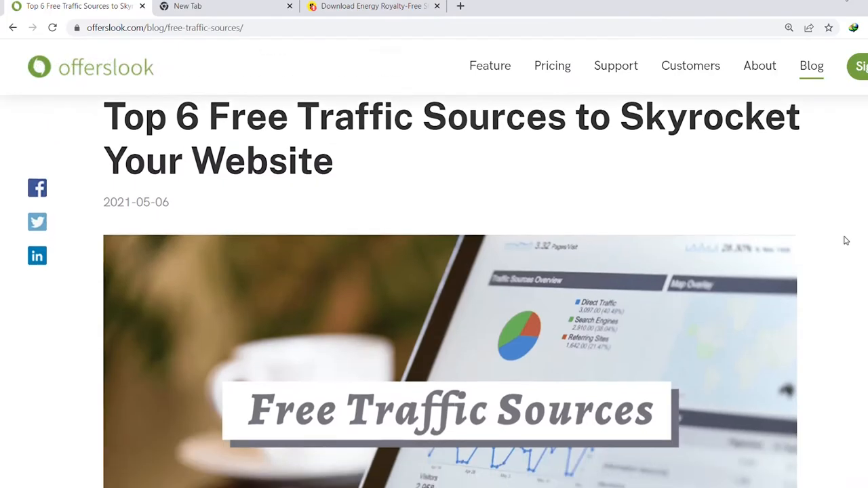
{"action": "scroll", "scroll_direction": "down", "scroll_amount": 3}
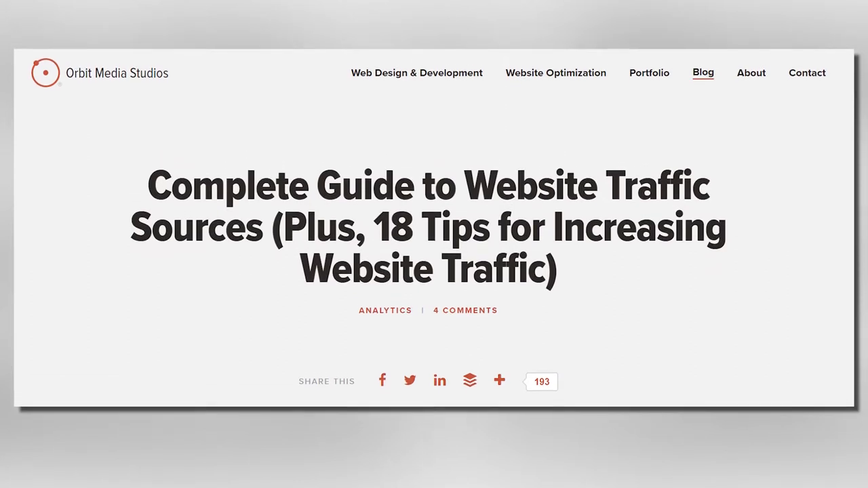
{"action": "scroll", "scroll_direction": "down", "scroll_amount": 3}
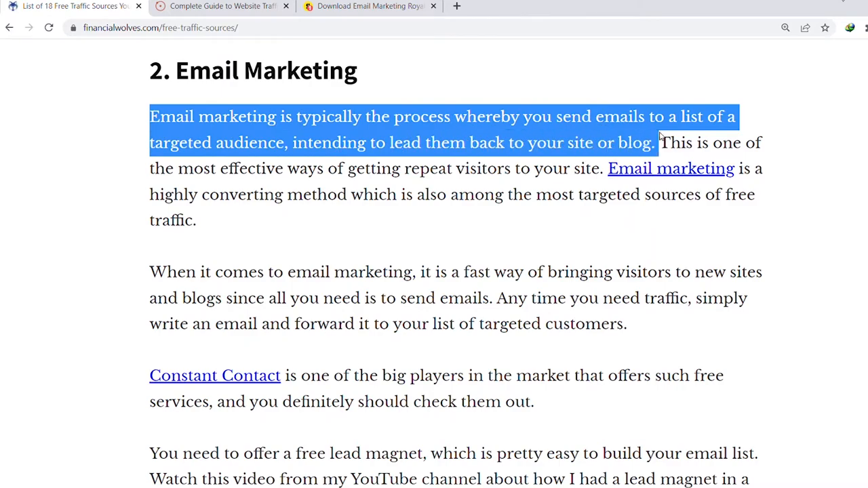
{"action": "scroll", "scroll_direction": "down", "scroll_amount": 3}
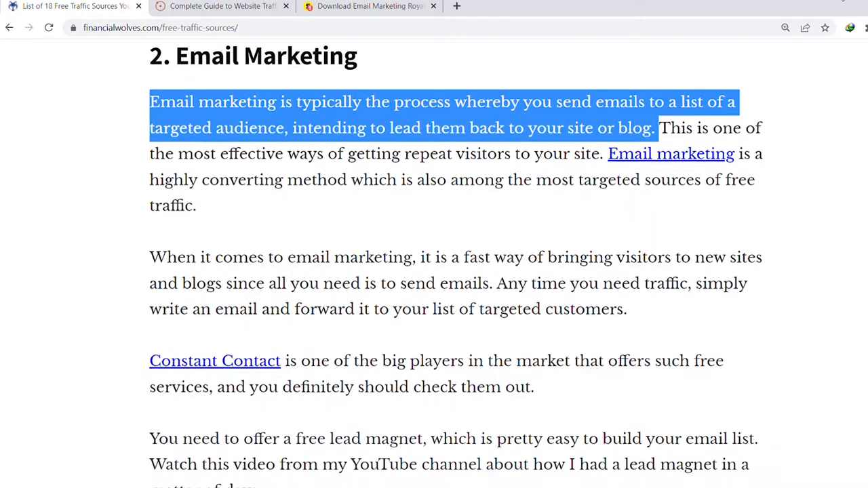